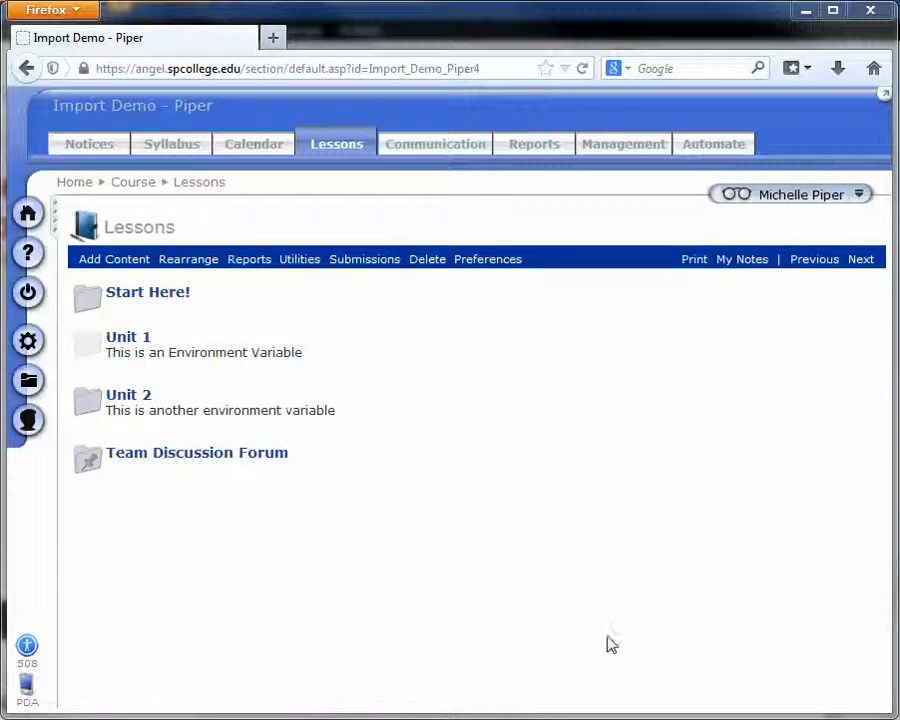
{"action": "mouse_move", "coordinate": [322, 150]}
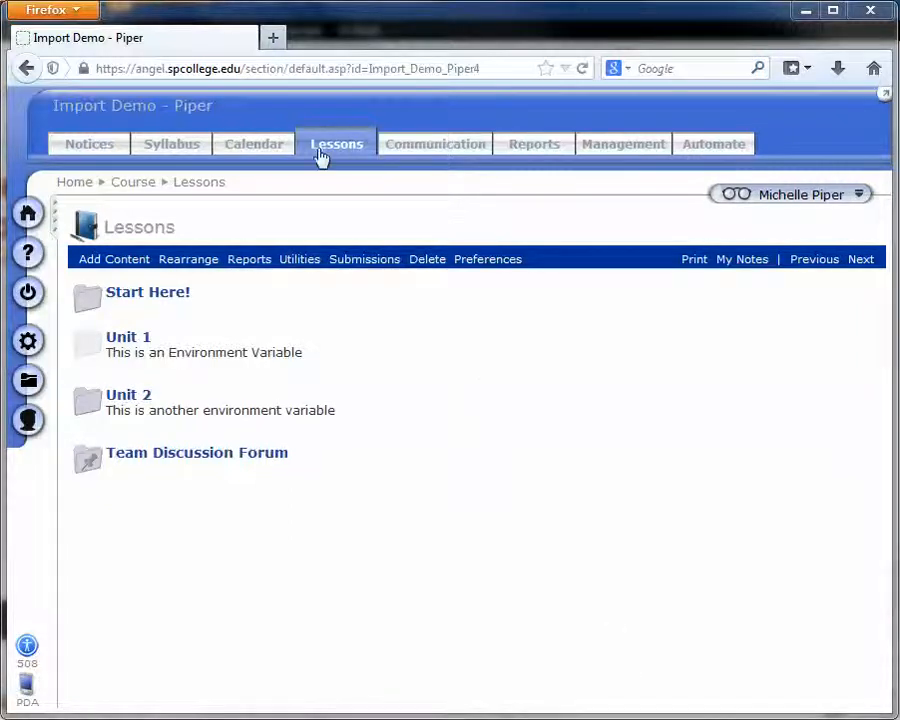
{"action": "mouse_move", "coordinate": [136, 264]}
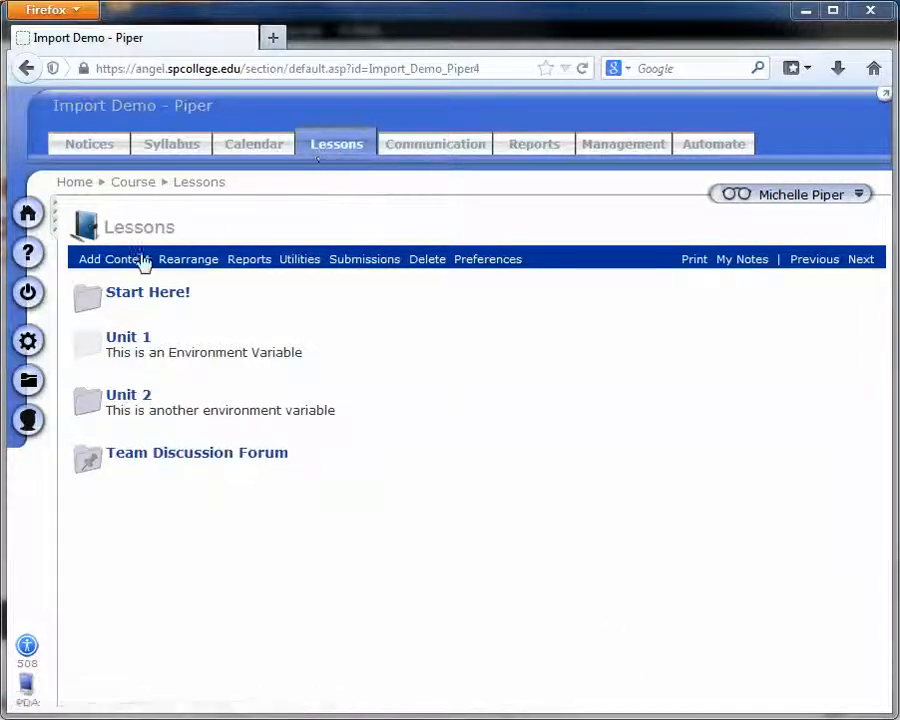
Start adding content to Lessons from a predefined template via Add Content
{"action": "left_click", "coordinate": [112, 260]}
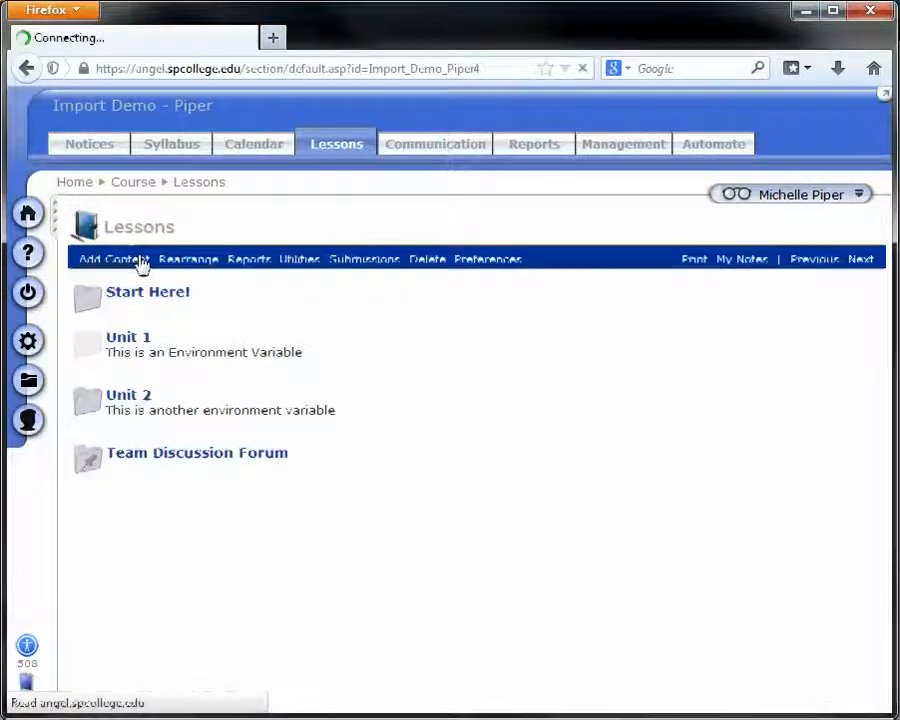
{"action": "left_click", "coordinate": [112, 260]}
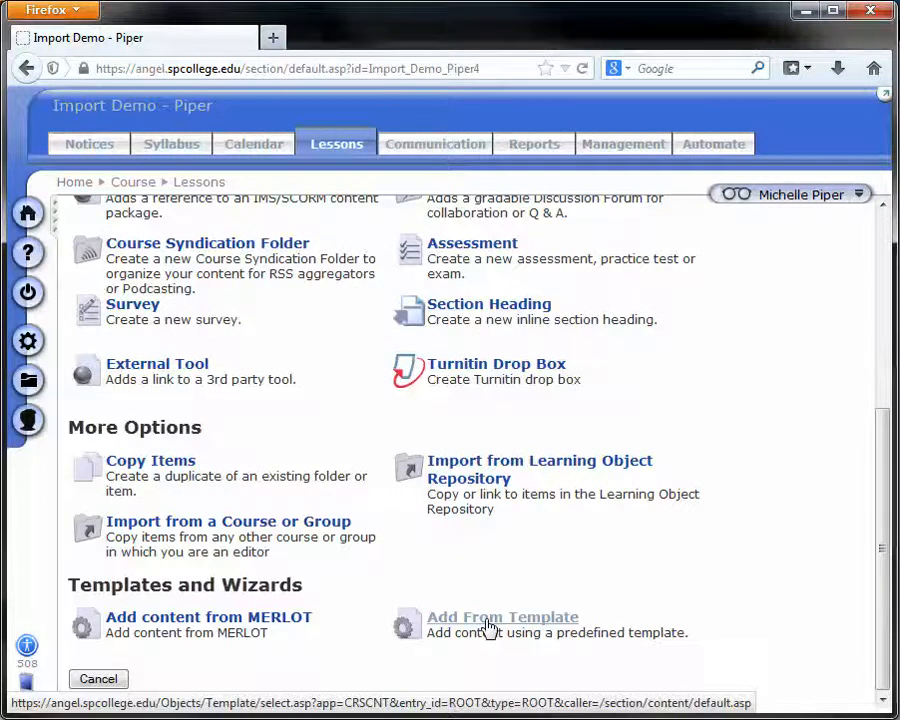
{"action": "left_click", "coordinate": [502, 616]}
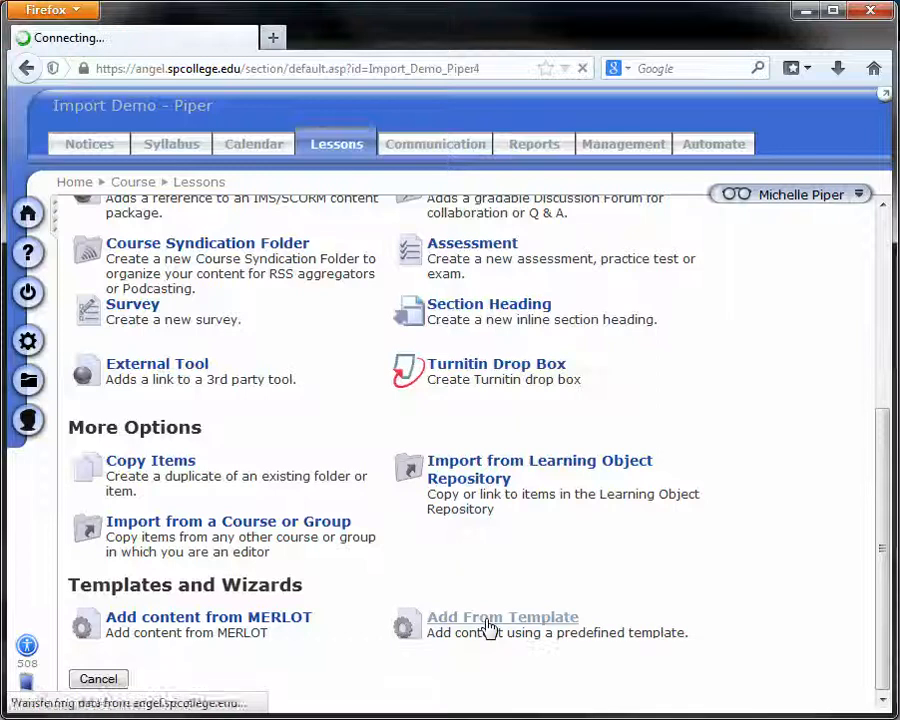
Set the template search category to View My Grades Link
{"action": "left_click", "coordinate": [502, 616]}
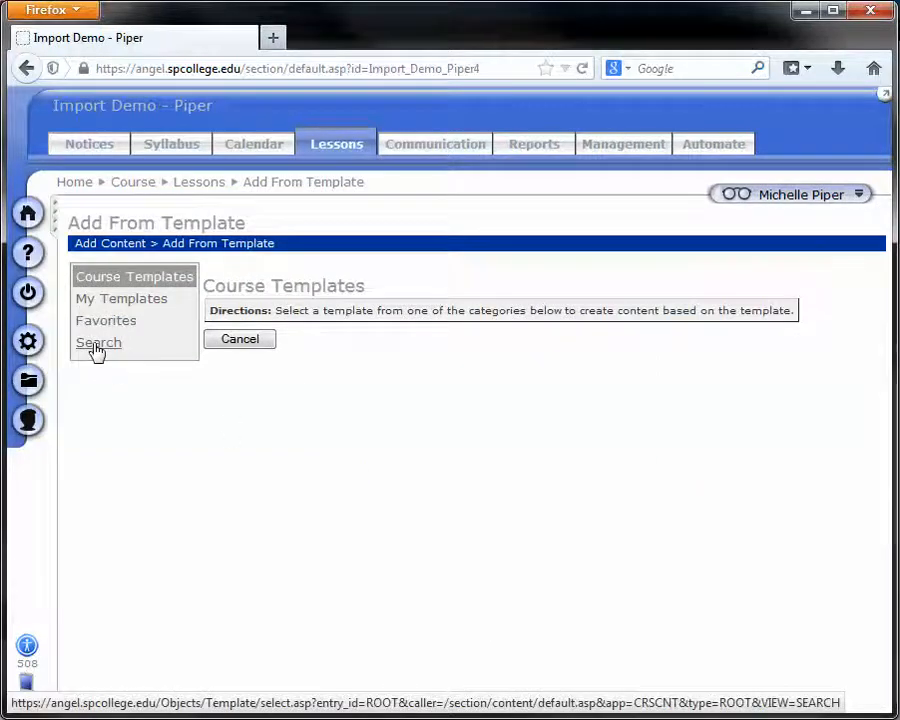
{"action": "left_click", "coordinate": [98, 342]}
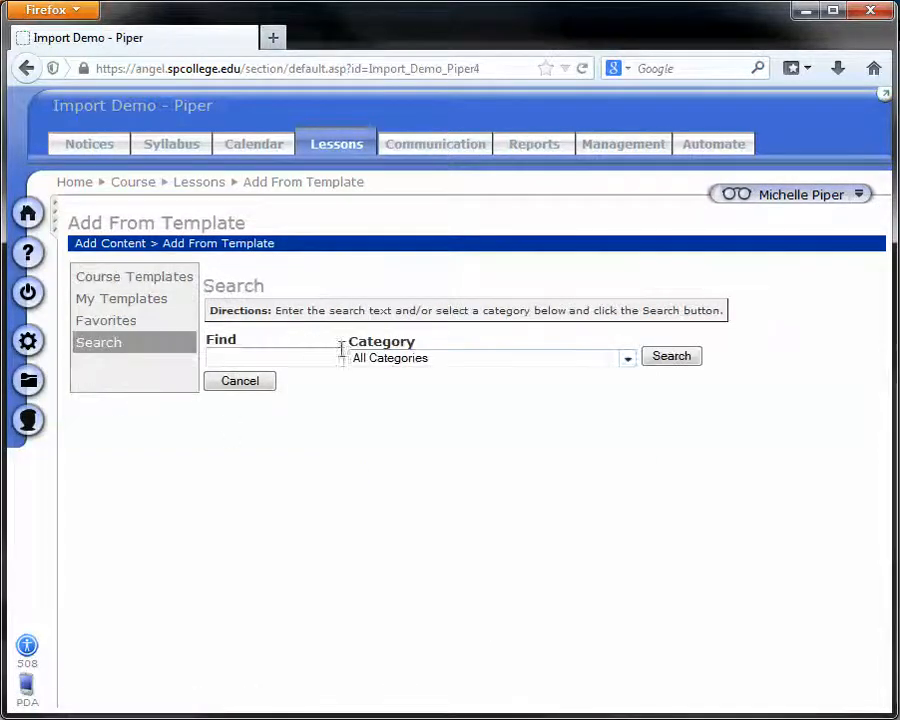
{"action": "left_click", "coordinate": [628, 358]}
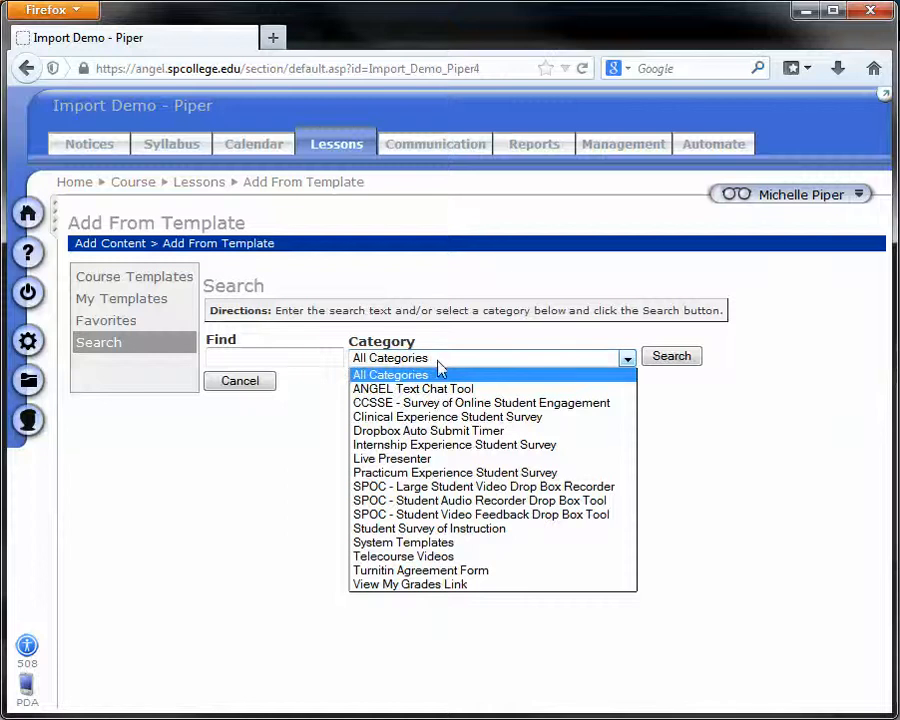
{"action": "mouse_move", "coordinate": [480, 584]}
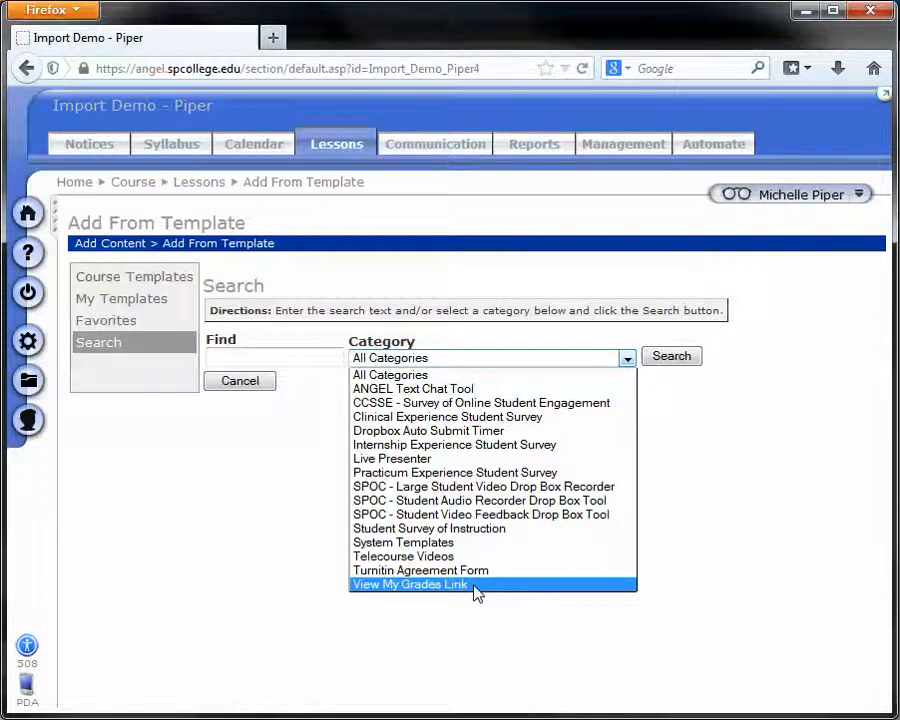
{"action": "left_click", "coordinate": [408, 584]}
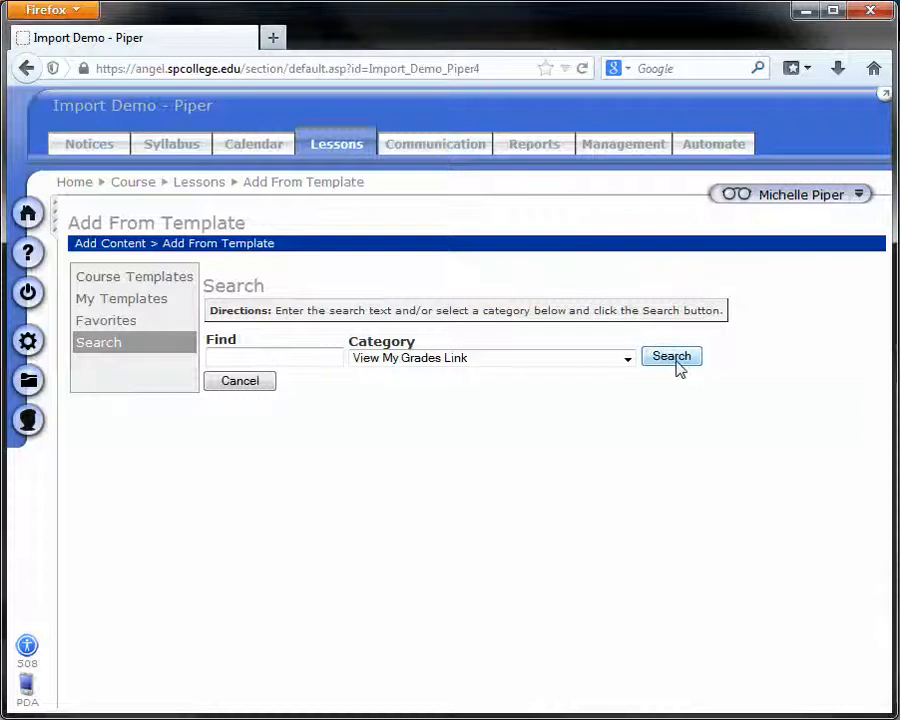
Search, pick the View My Grades Link template and confirm its completed import
{"action": "left_click", "coordinate": [672, 356]}
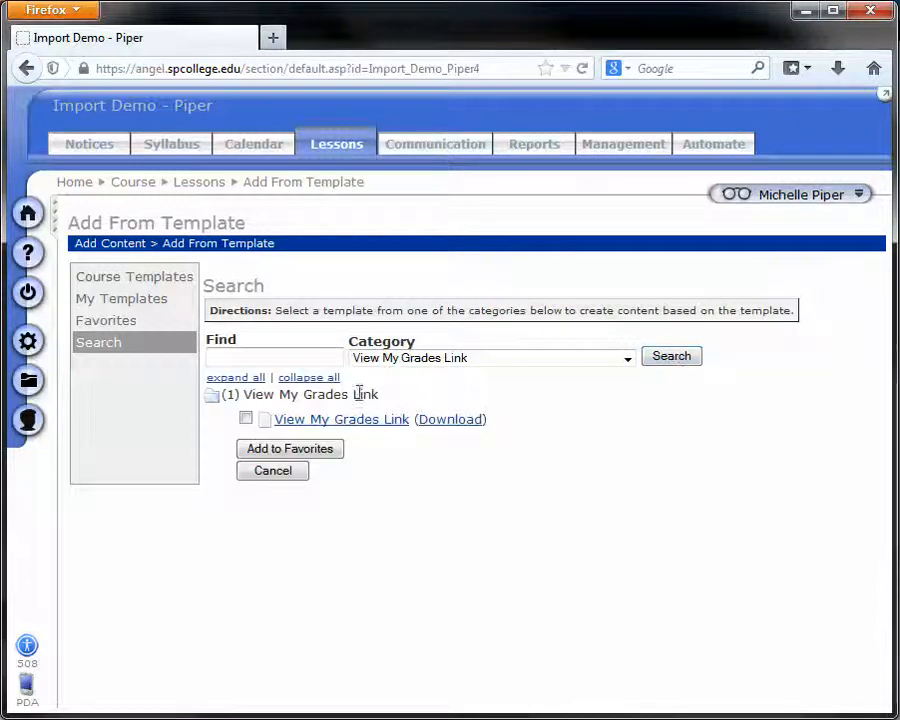
{"action": "mouse_move", "coordinate": [340, 420]}
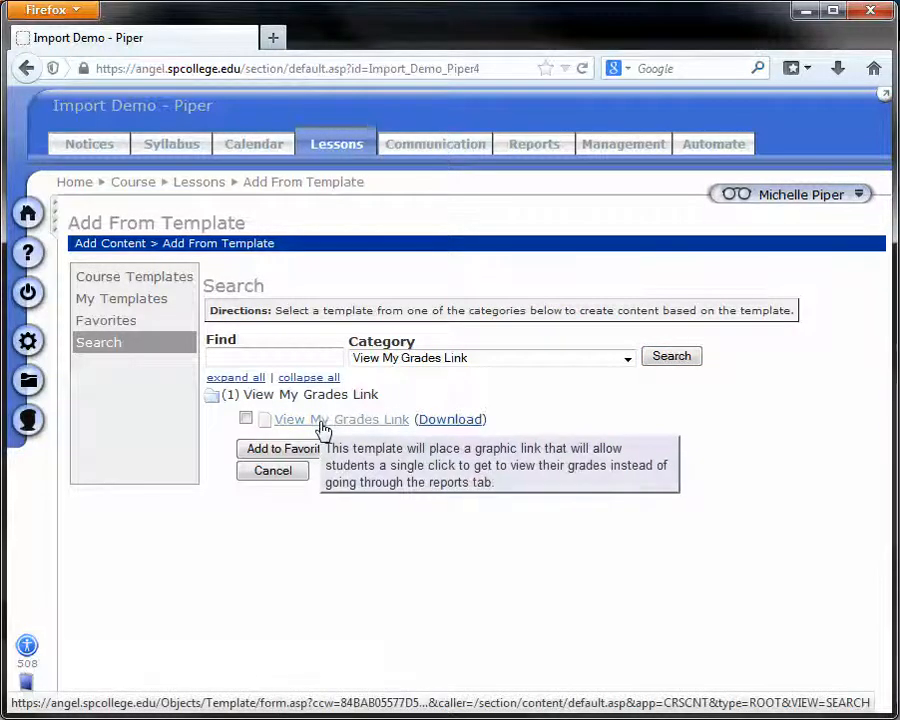
{"action": "left_click", "coordinate": [340, 420]}
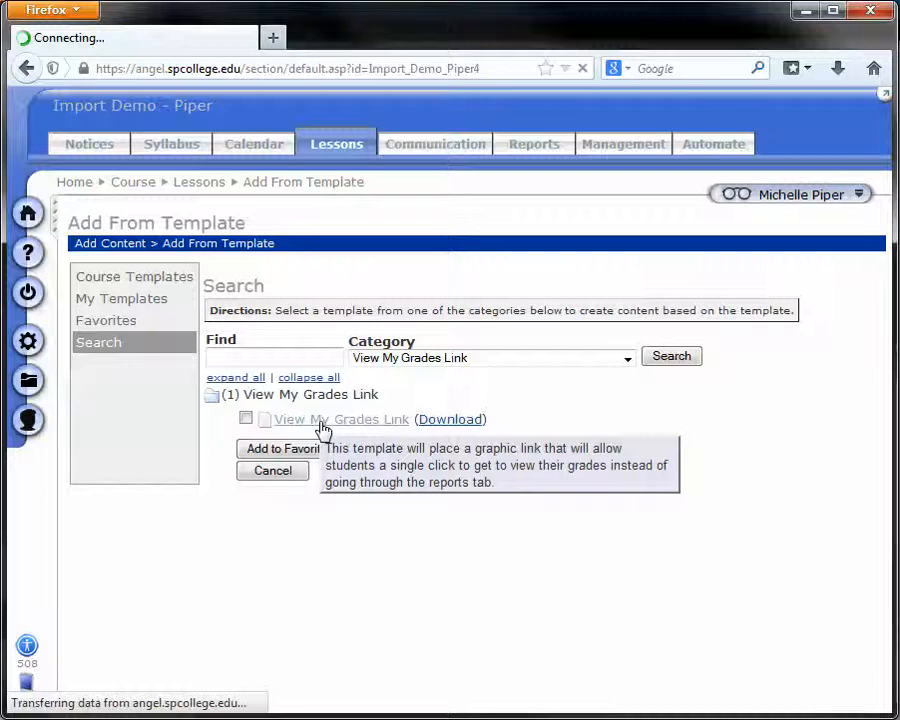
{"action": "left_click", "coordinate": [280, 448]}
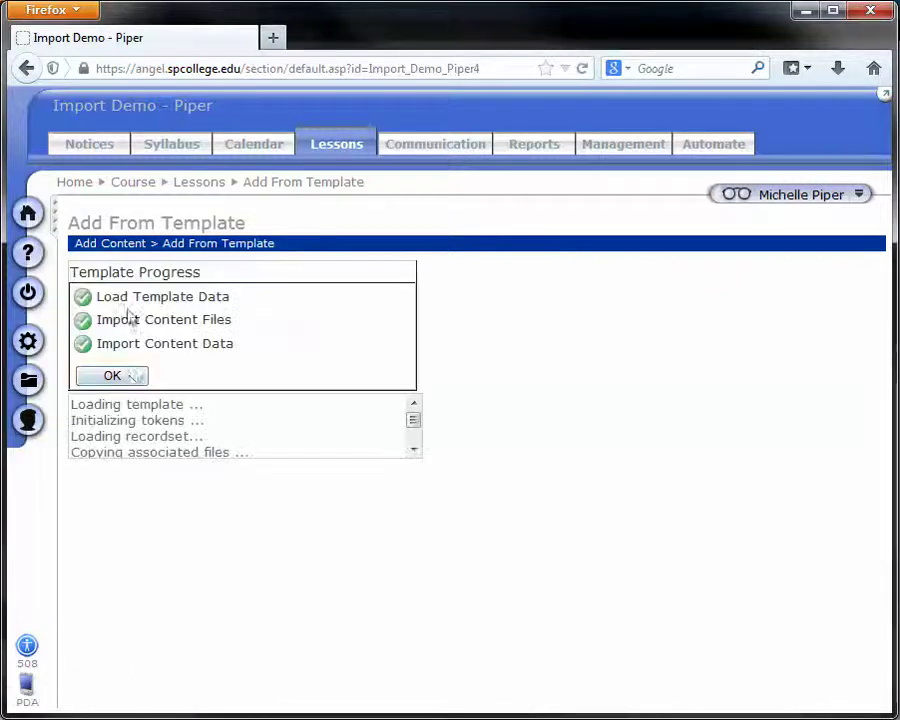
{"action": "left_click", "coordinate": [112, 376]}
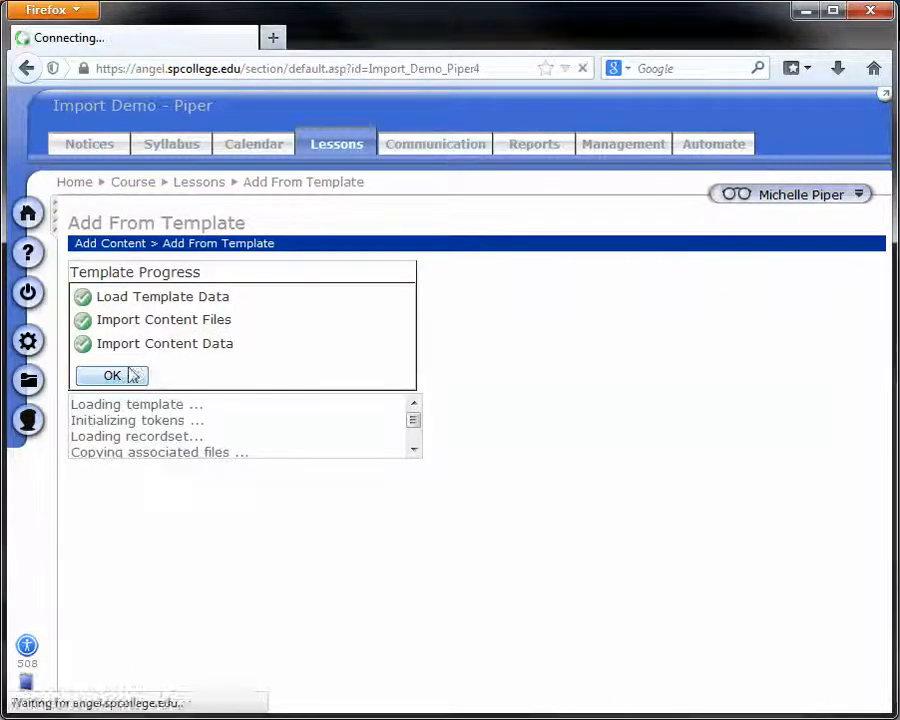
Return to Lessons with the new View My Grades button and open Rearrange
{"action": "left_click", "coordinate": [112, 376]}
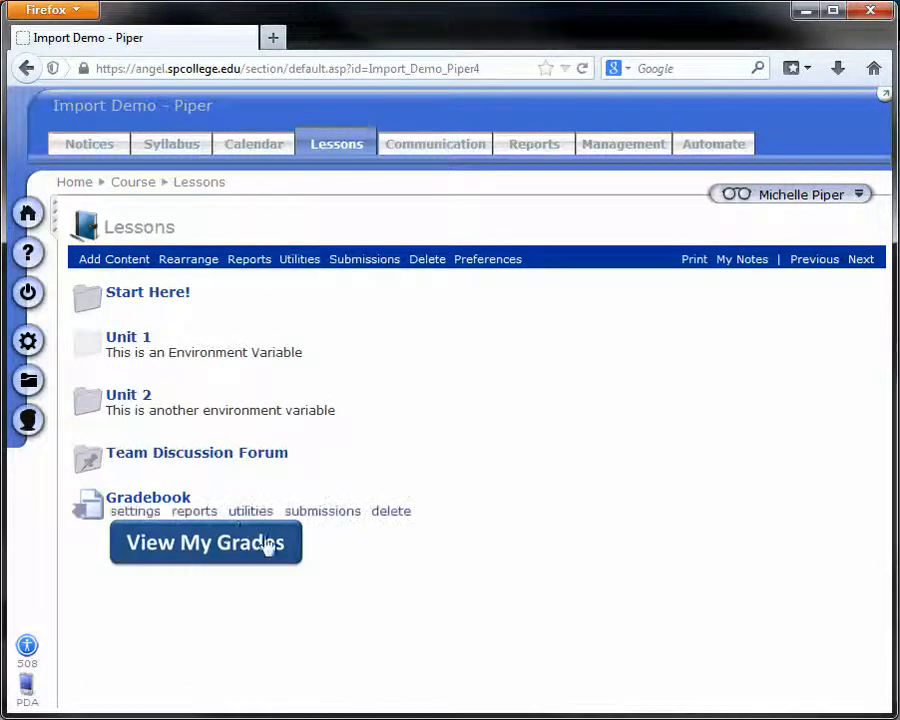
{"action": "mouse_move", "coordinate": [224, 550]}
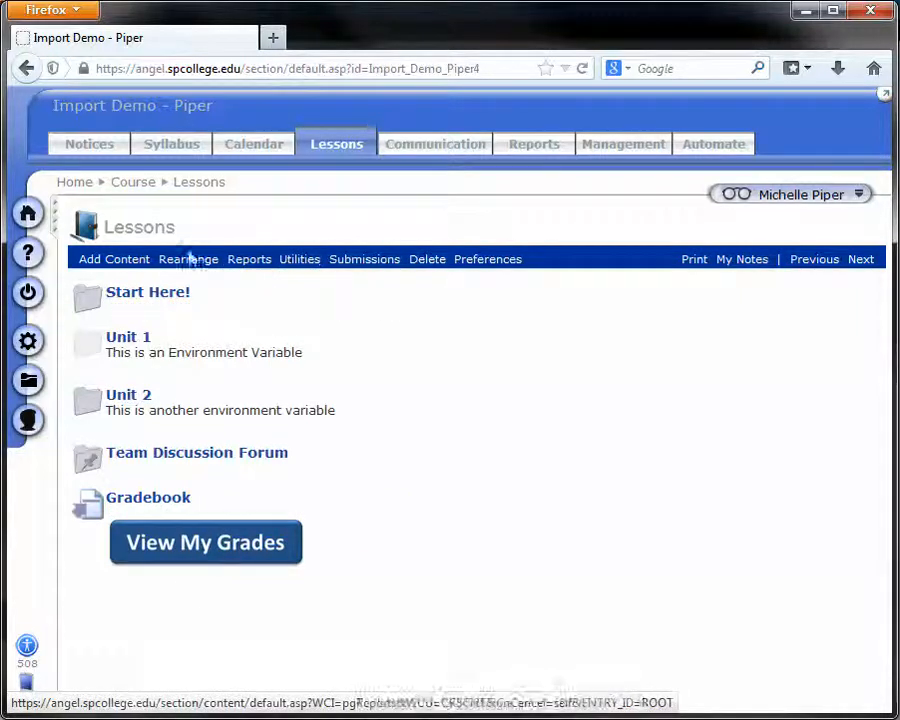
{"action": "left_click", "coordinate": [188, 260]}
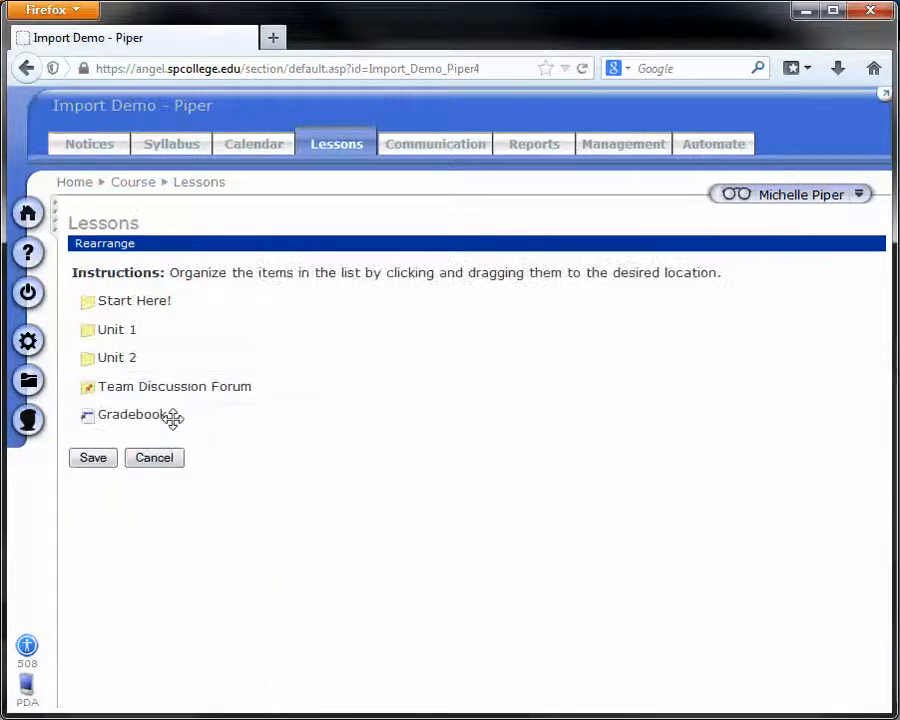